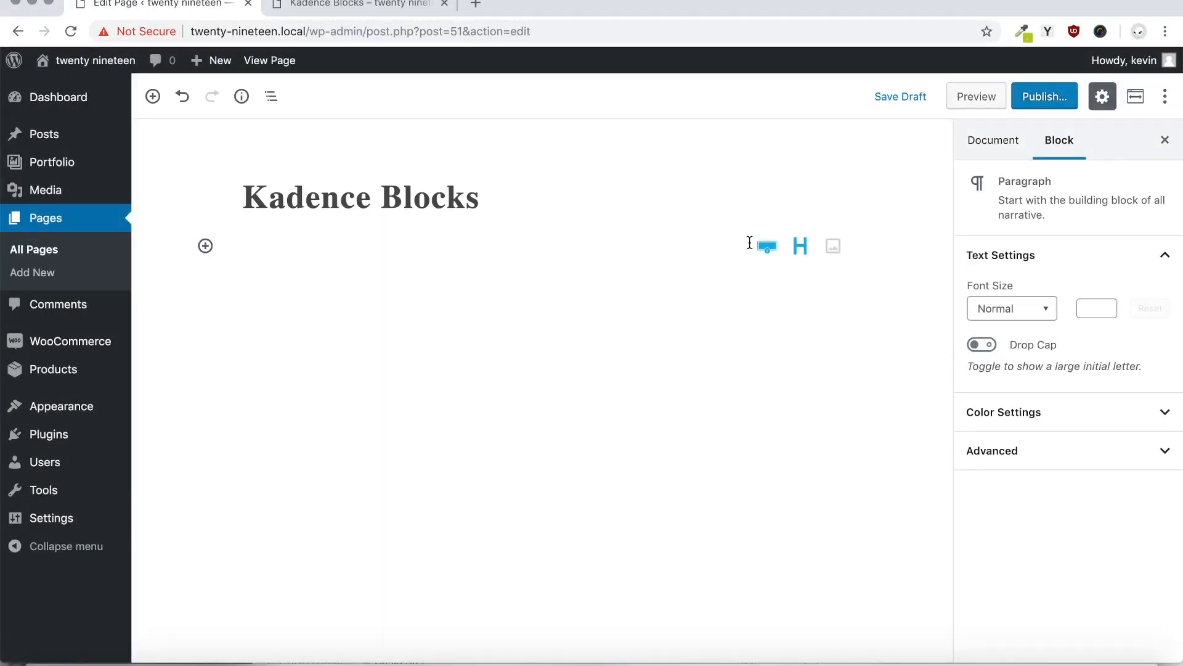
Insert a two-column Row Layout below the 'Kadence Blocks' title.
click(767, 245)
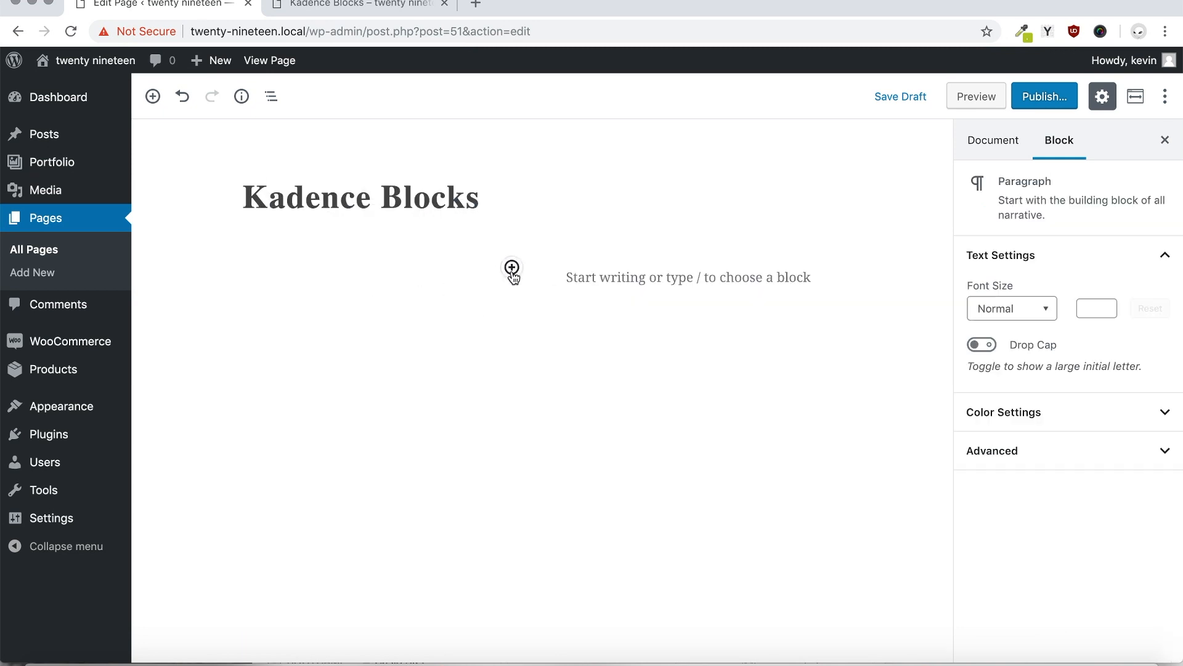
Add an Image block to the left column with the night harbour photo from the Media Library.
click(511, 267)
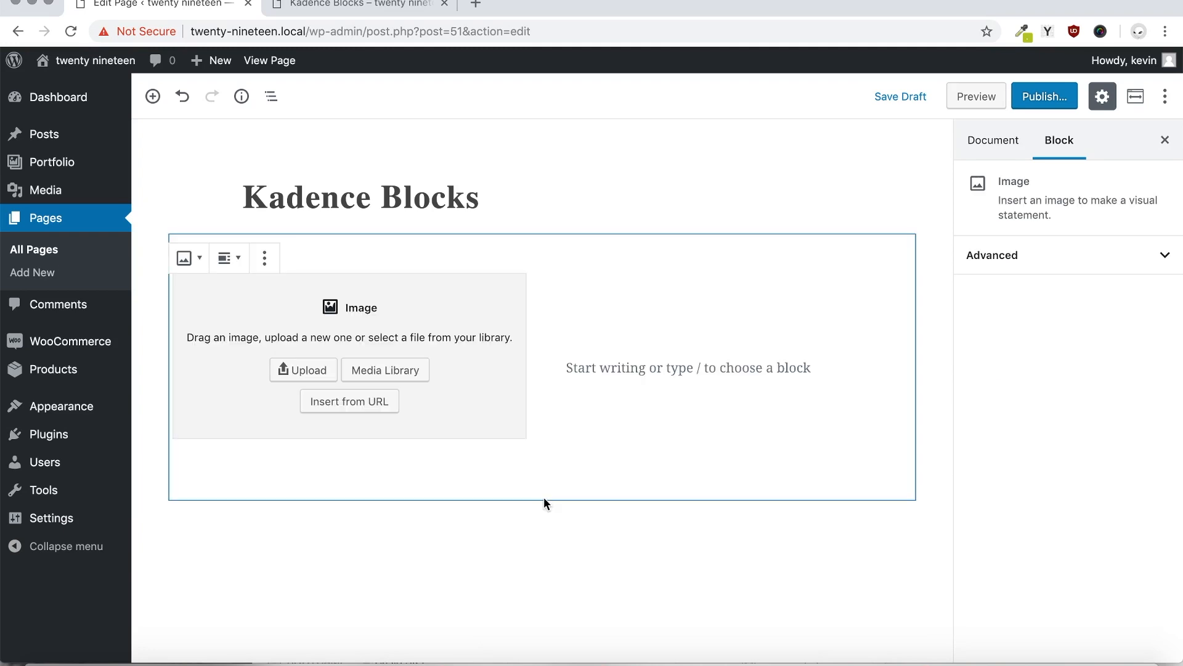
click(385, 370)
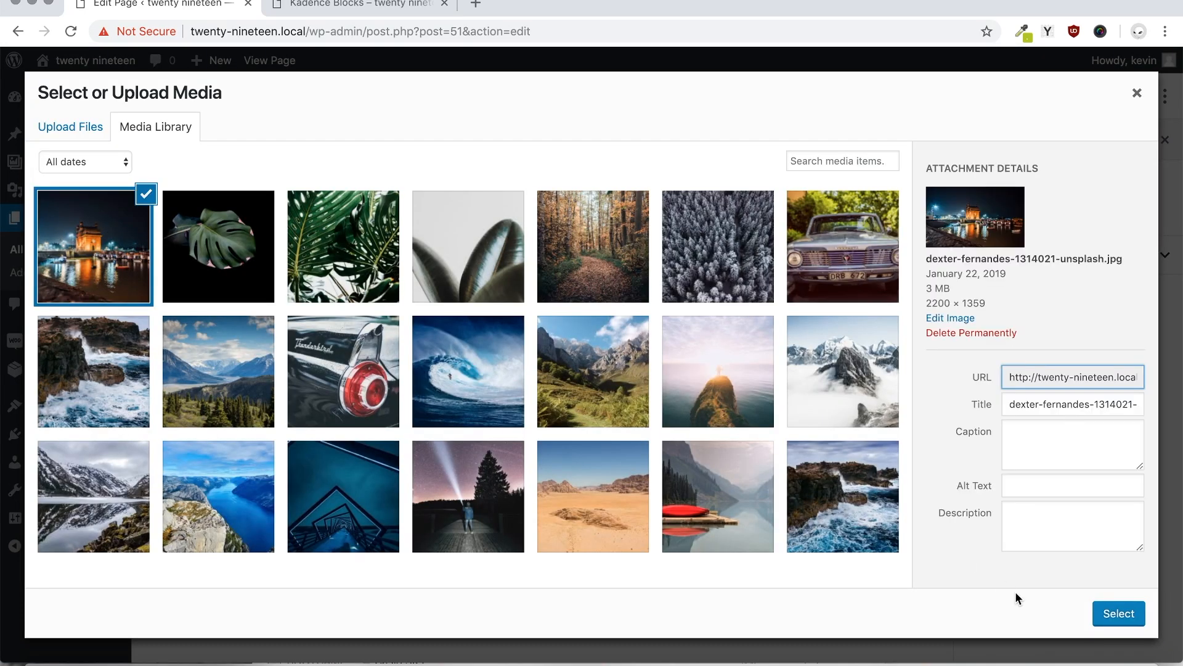
click(1118, 613)
text(/)
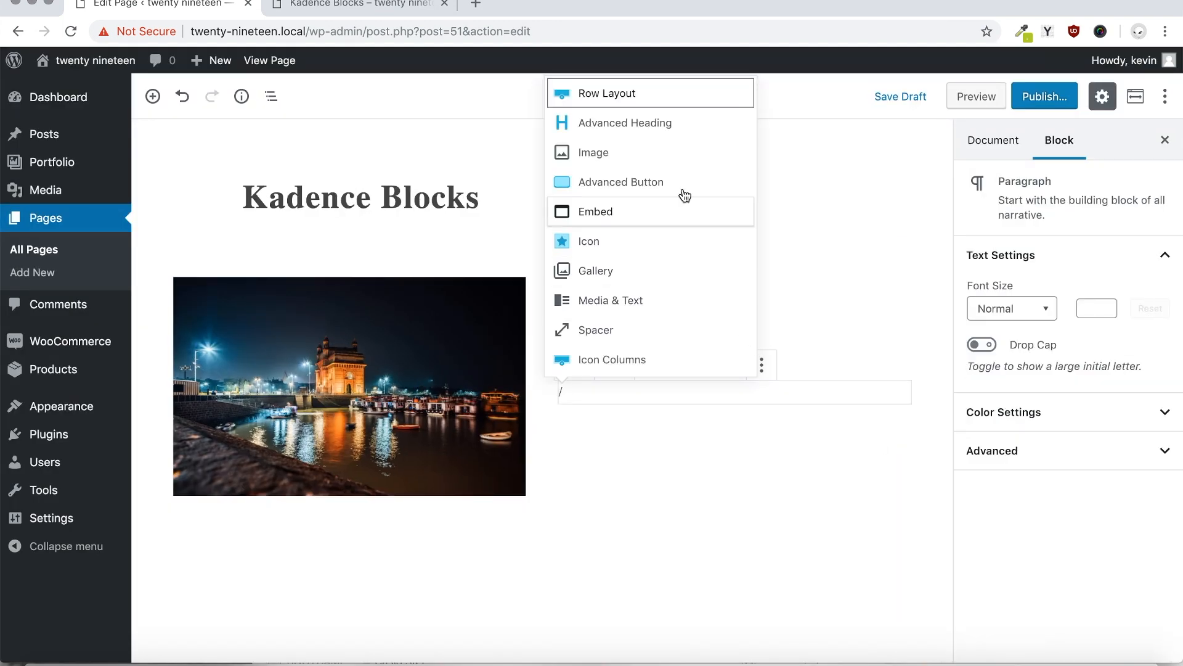
Add an 'Advanced Heading', a placeholder paragraph and a 'Custom Button', then select the row.
click(625, 123)
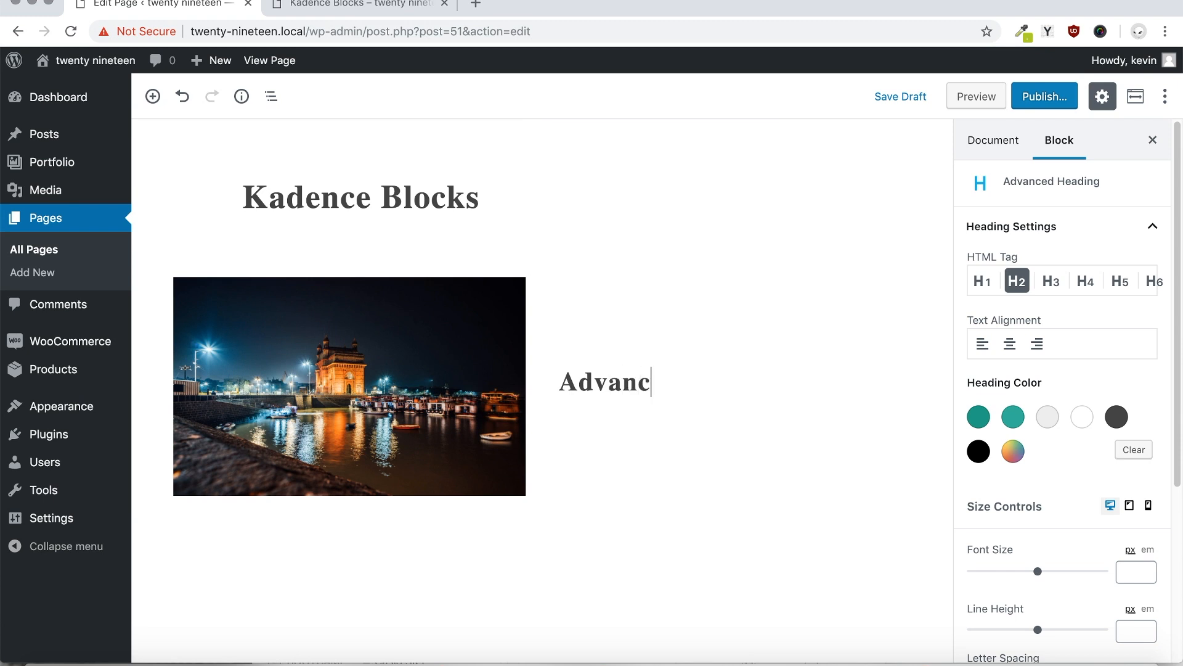
text(ed Heading)
text(/)
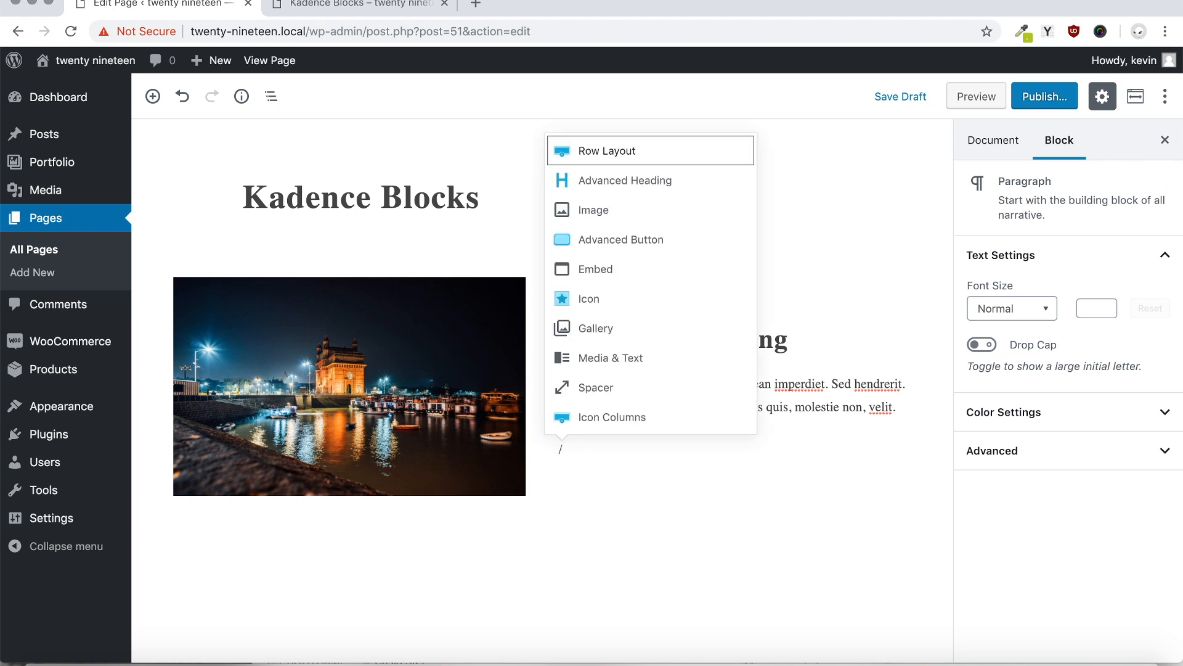
click(621, 240)
text(Custom But)
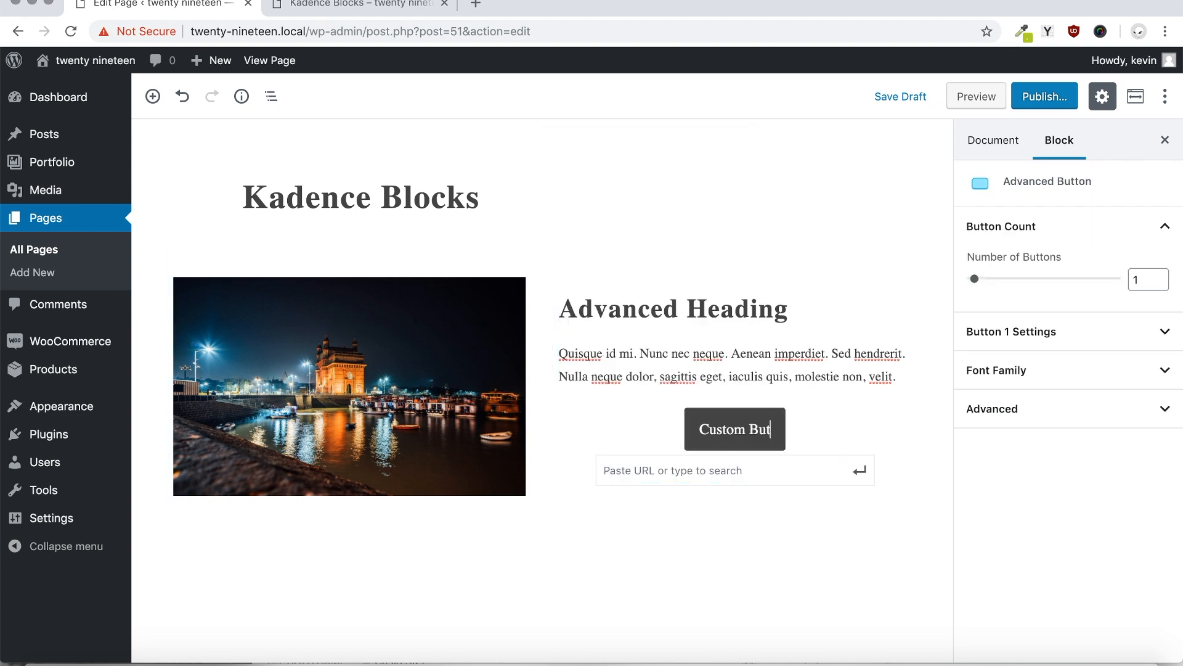
click(609, 392)
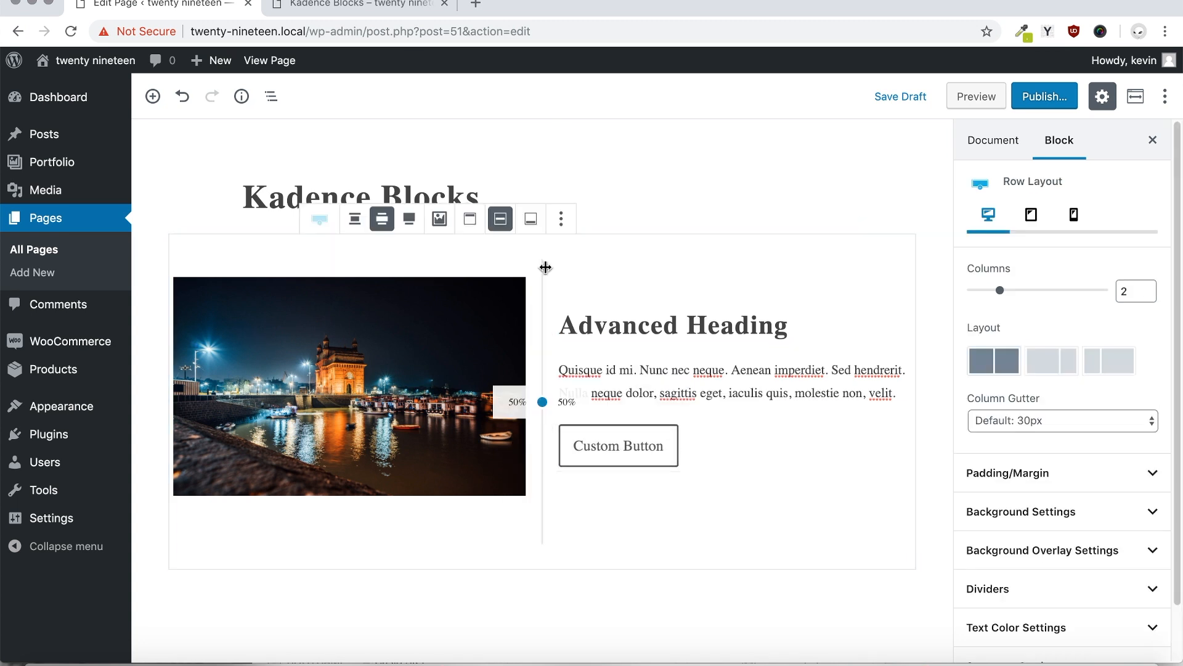
Open the row's background options and drag to adjust the column split.
click(1020, 512)
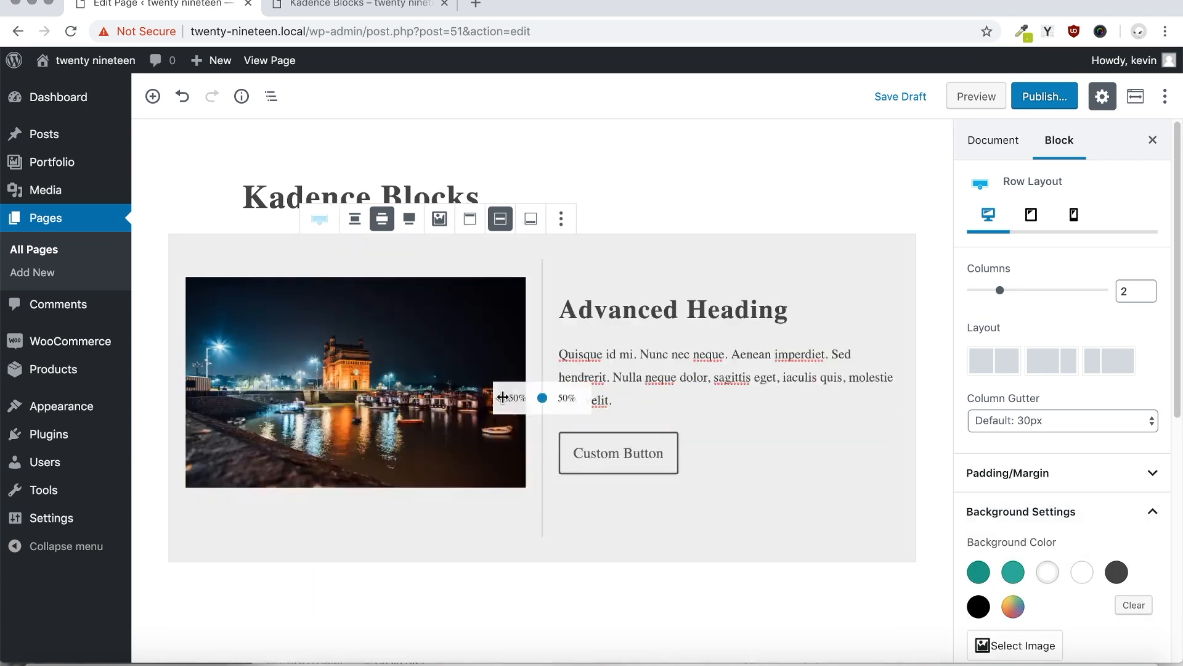
drag(542, 397, 719, 450)
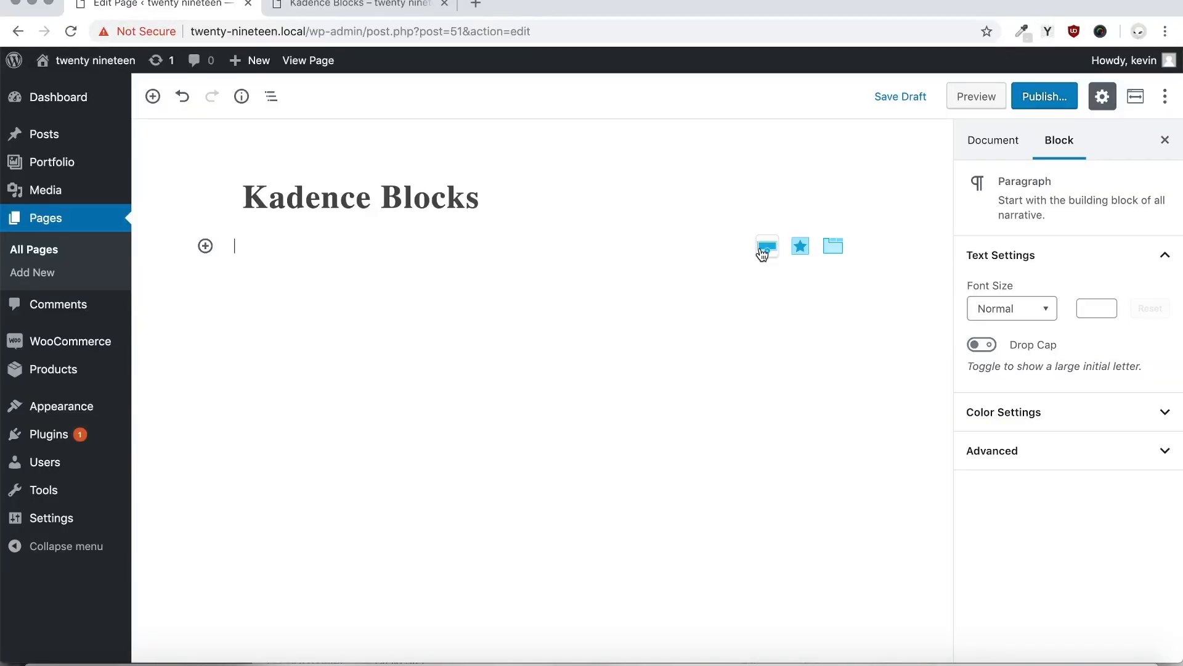
Insert a Prebuilt Library hero headed 'Add Custom Content!' and drag its top padding to 130px.
click(767, 245)
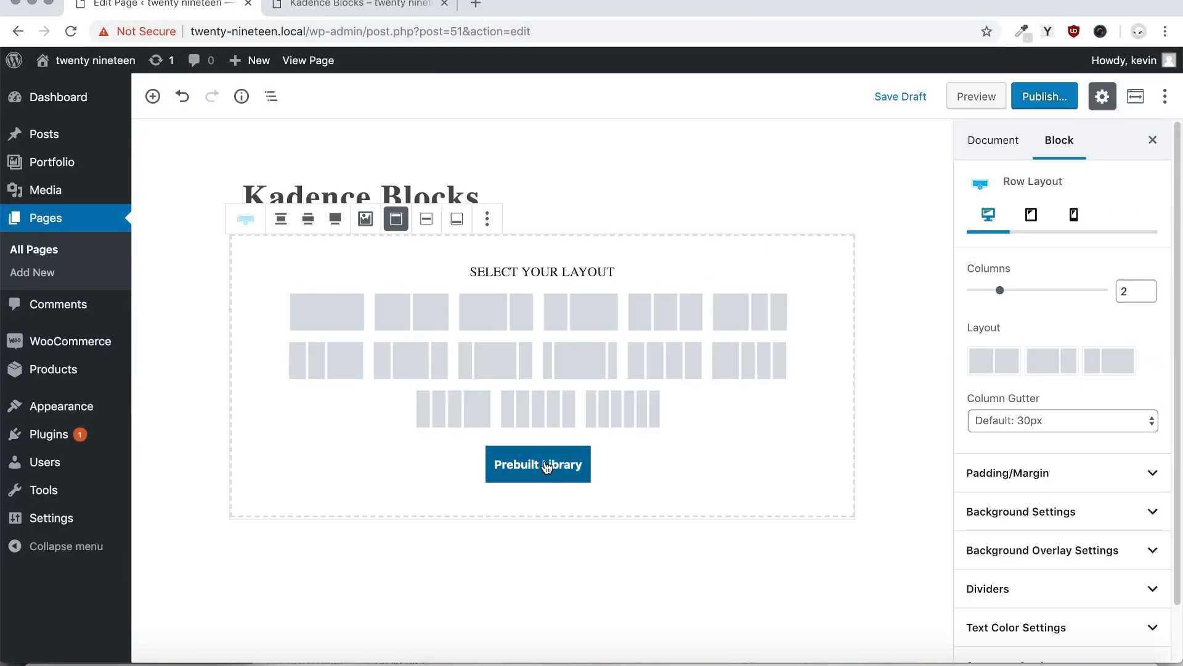
click(538, 463)
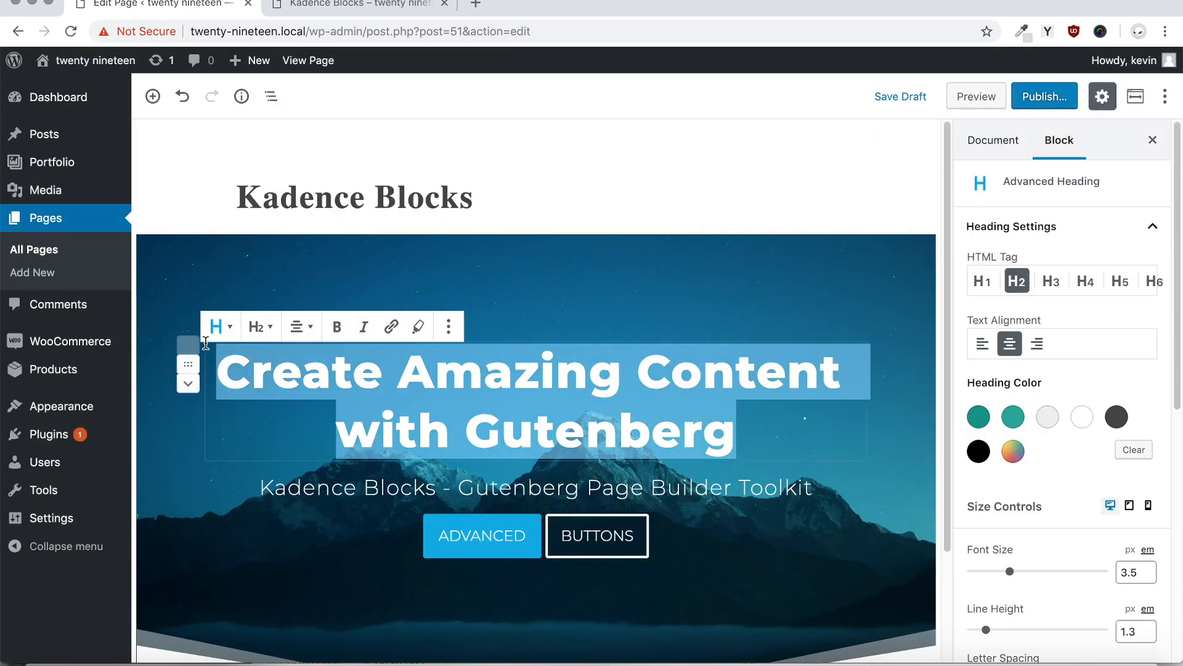
text(Add Custom C)
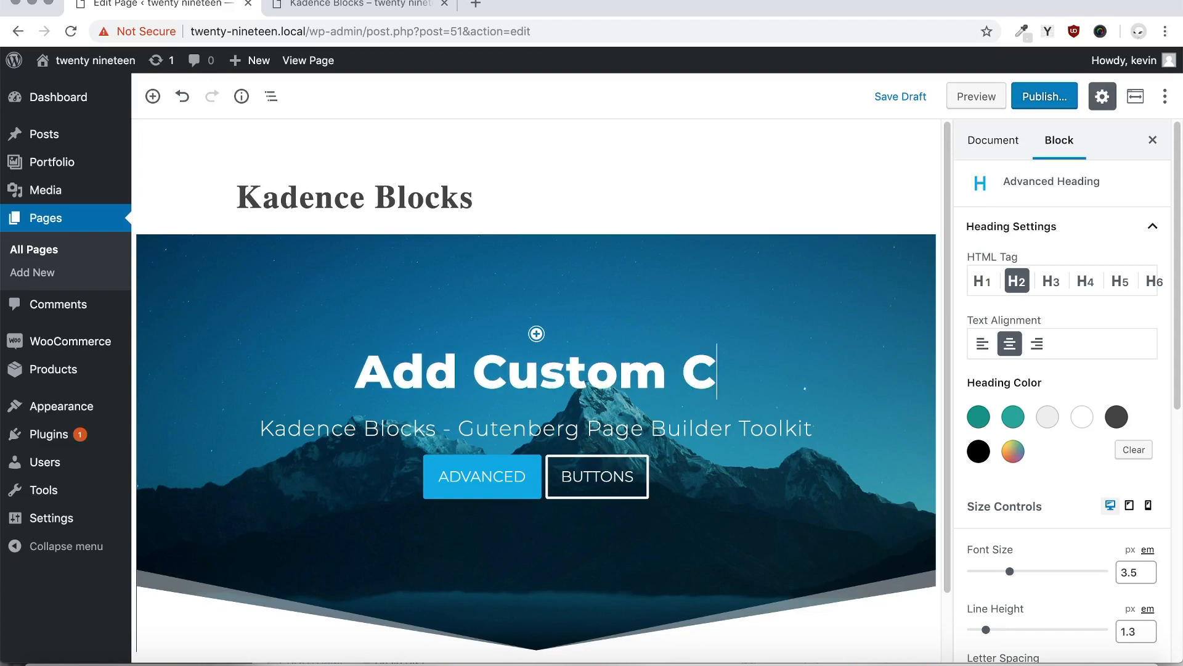
text(ontent!)
text(#link)
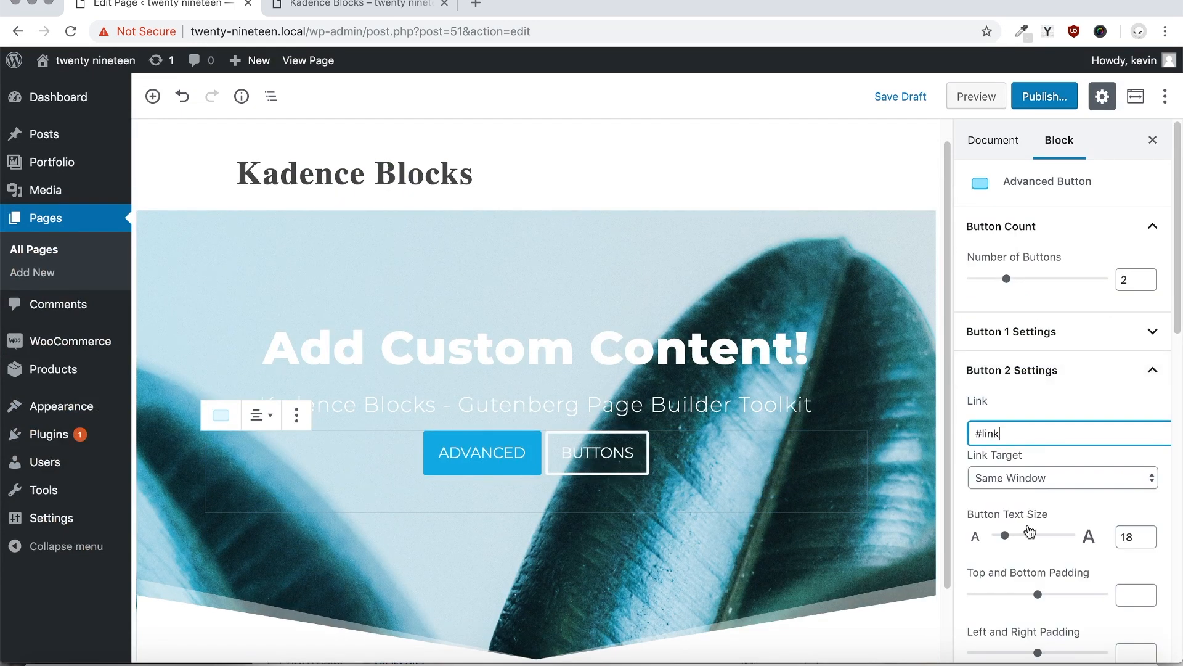
scroll(down, 3)
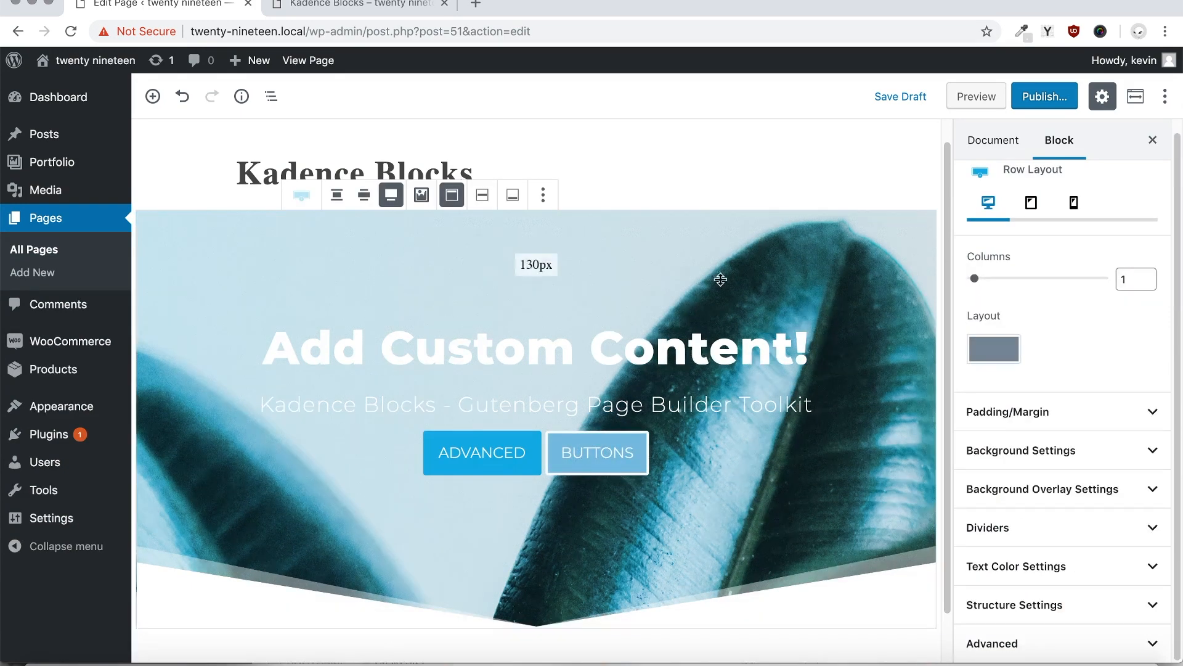
drag(535, 264, 535, 511)
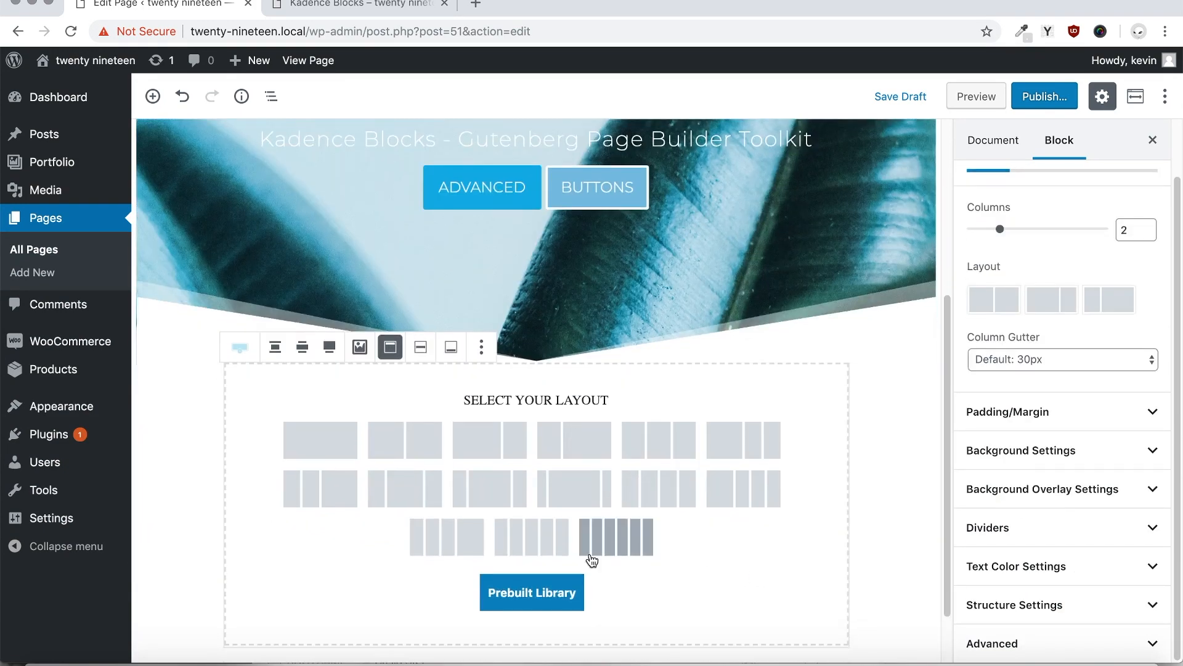
Choose a column layout for the new row below the hero section.
click(531, 592)
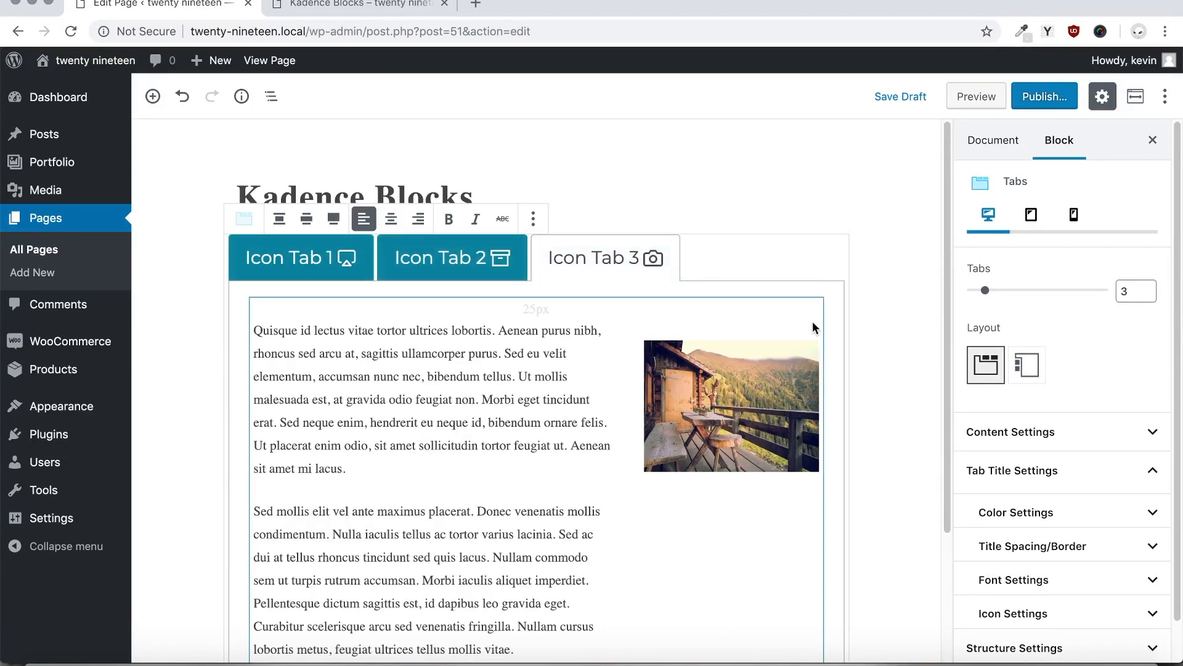
Switch the tabs block to vertical tab titles stacked on the left.
click(1026, 364)
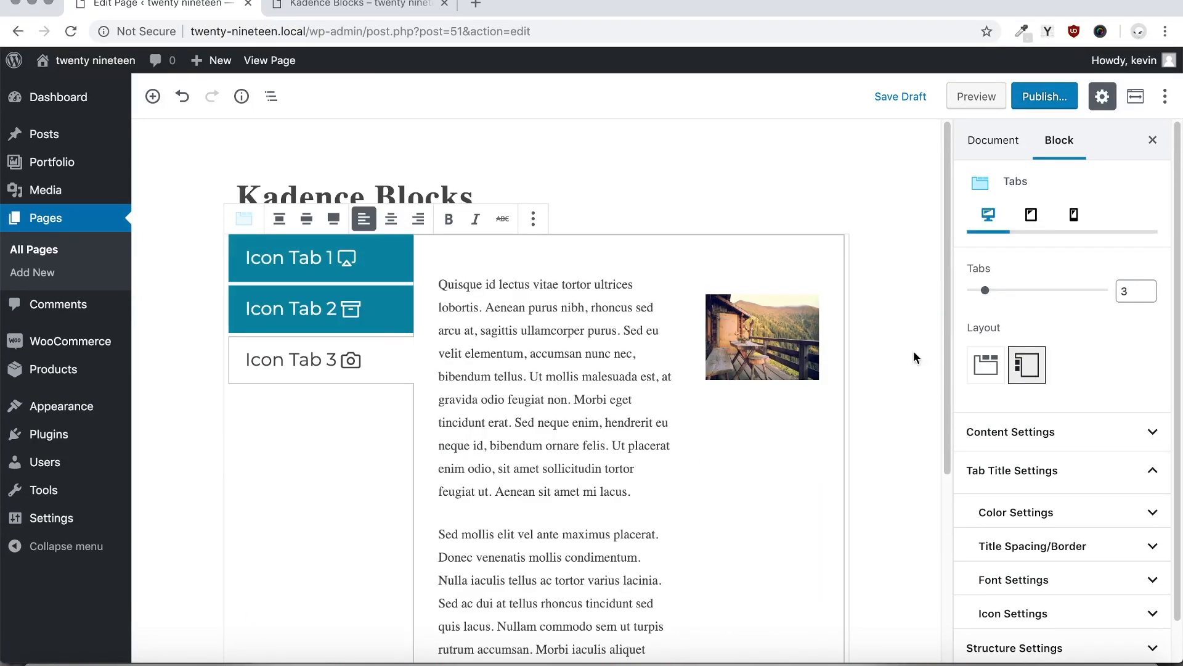
click(496, 285)
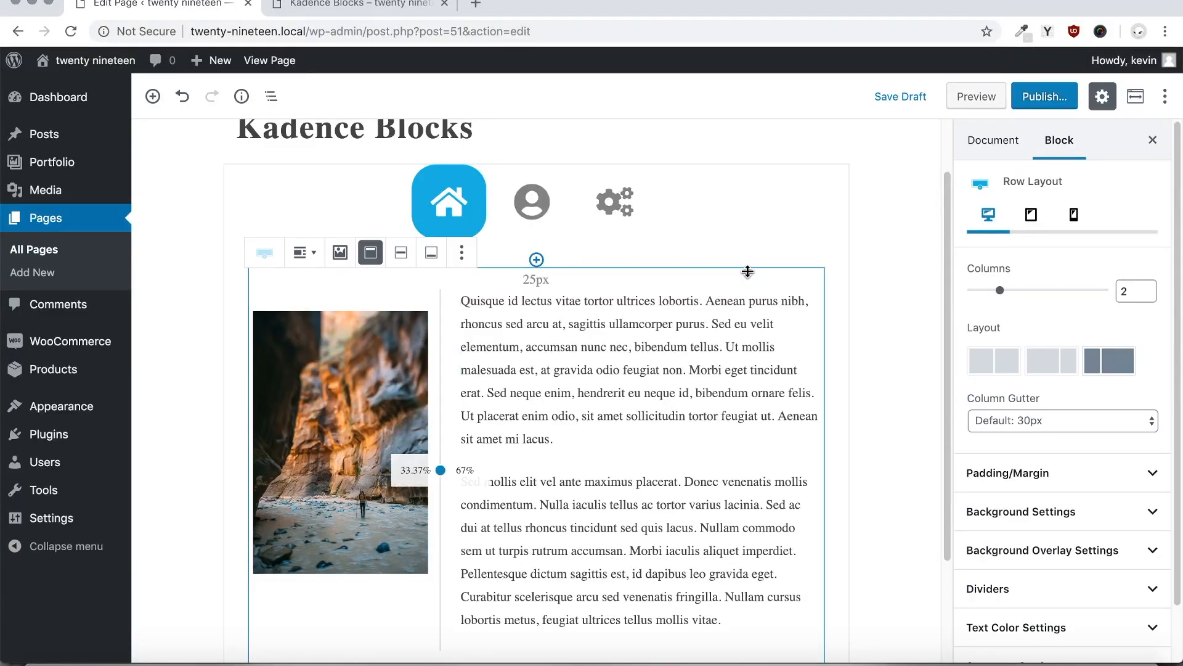
Select the second person-icon tab and raise the tab count to eight.
click(531, 202)
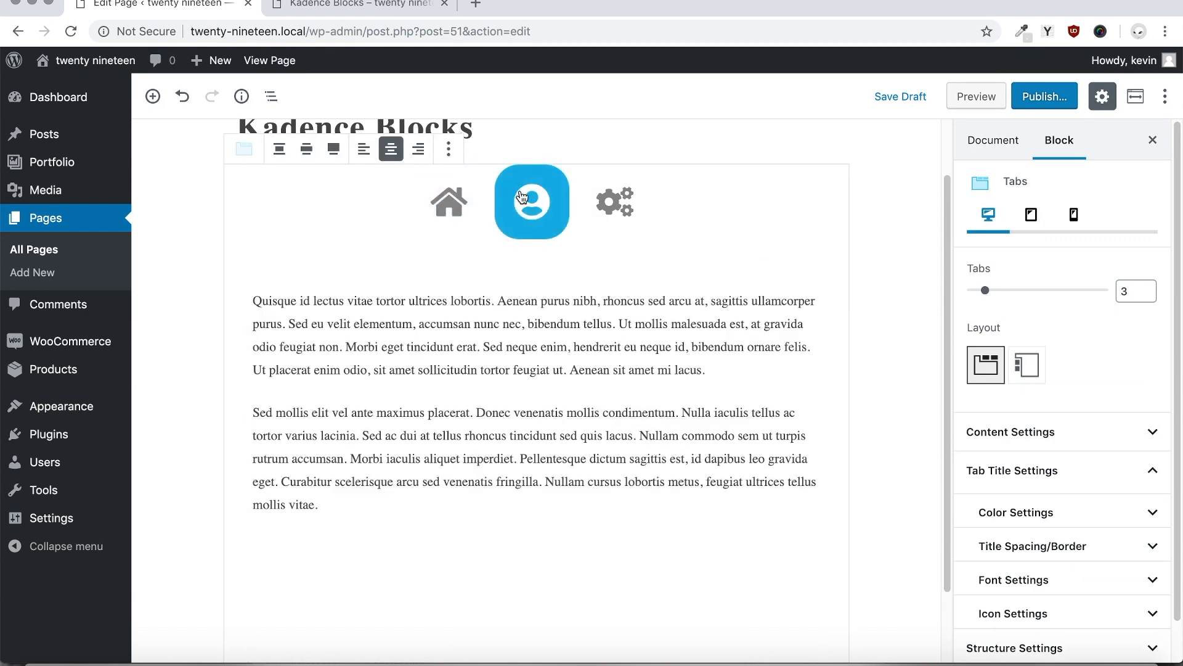
drag(985, 290, 1013, 289)
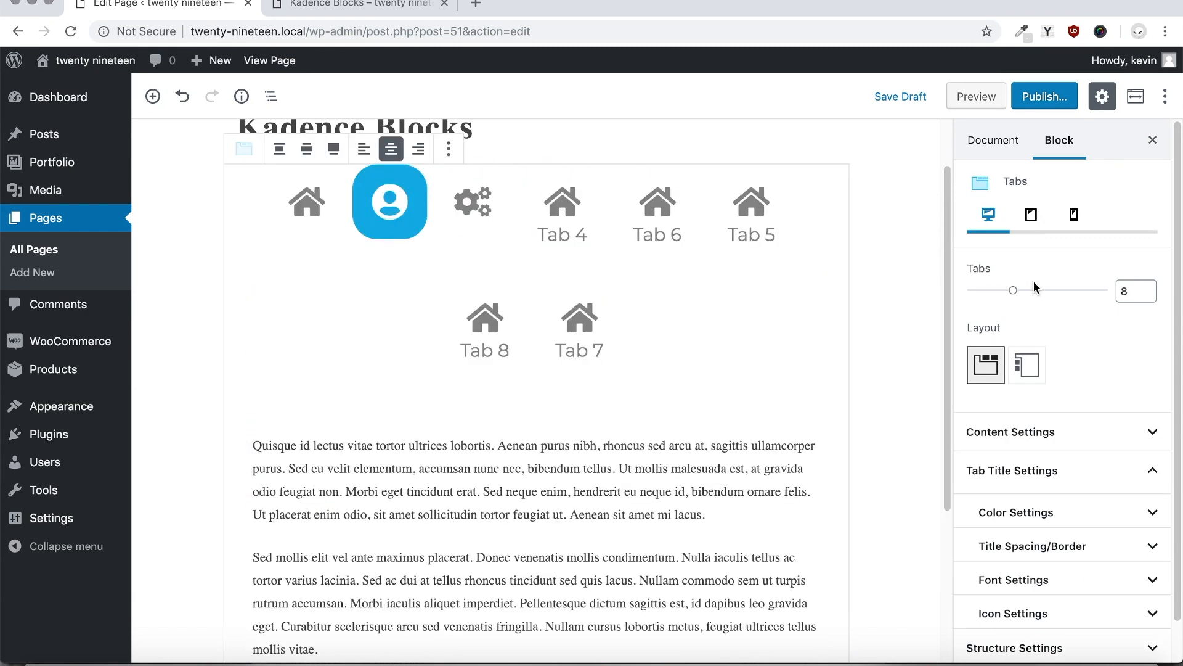